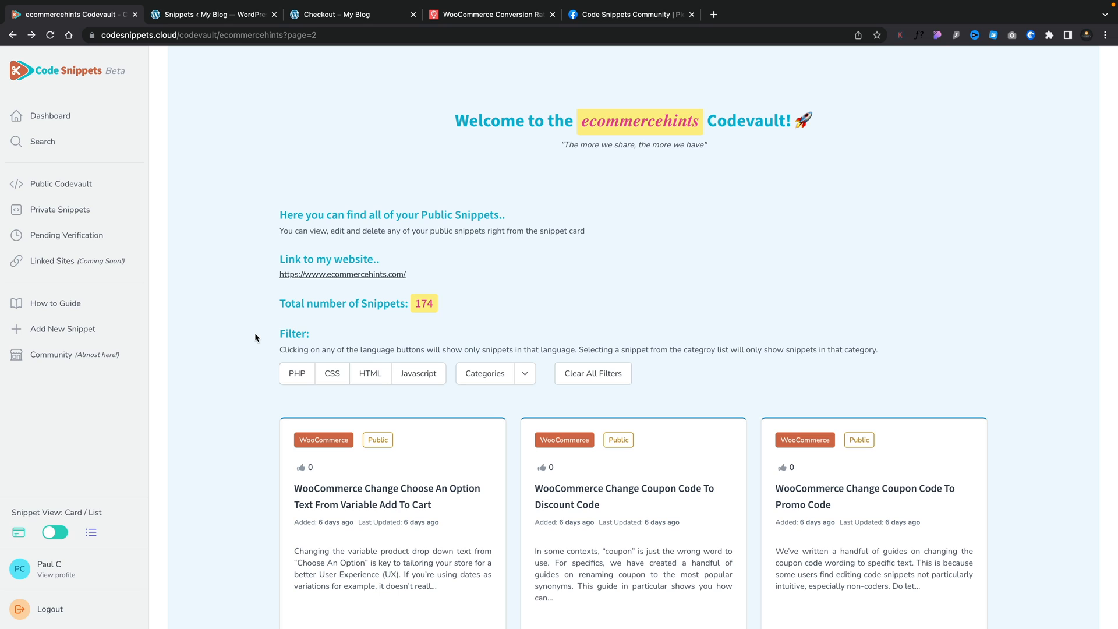
{"action": "mouse_move", "coordinate": [236, 405]}
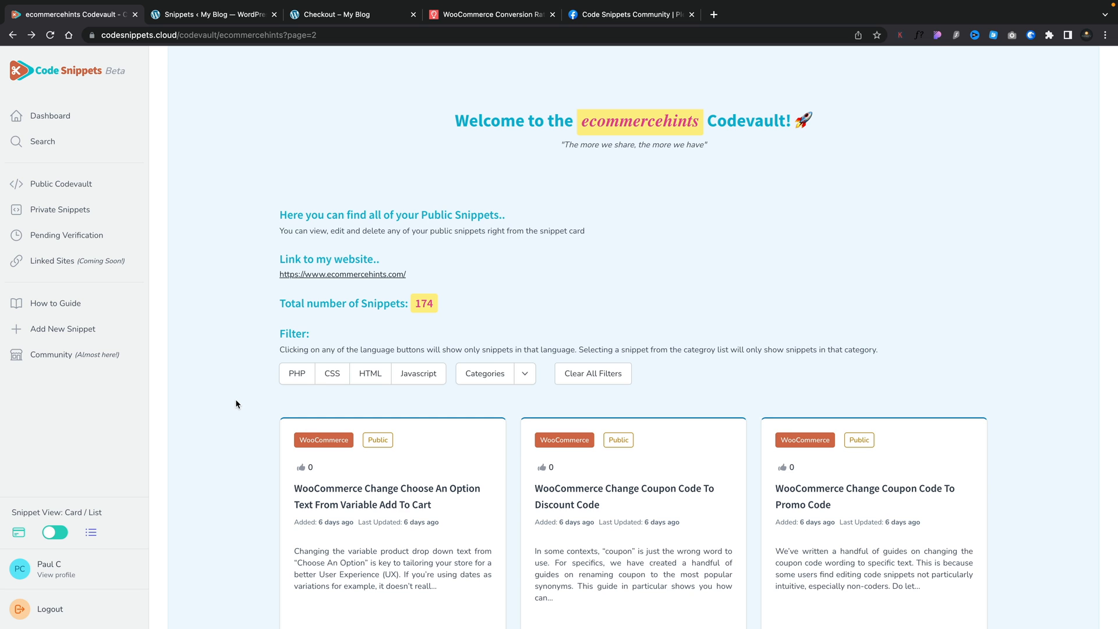
View the 'Checkout – My Blog' page with its Order notes field, then return to the codevault
{"action": "scroll", "scroll_direction": "down", "scroll_amount": 3}
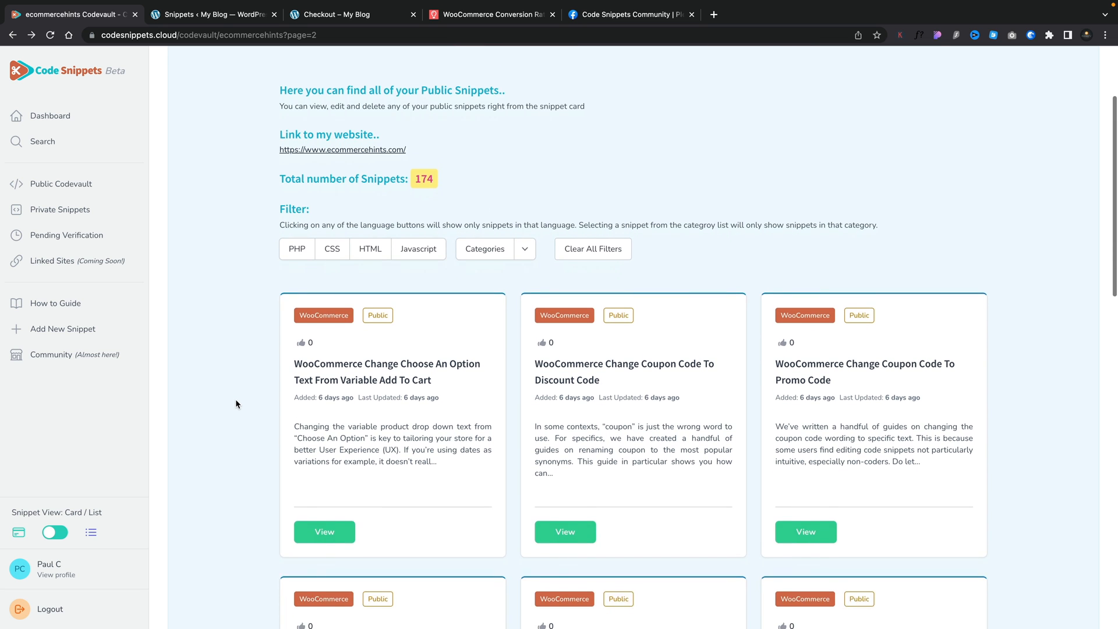
{"action": "scroll", "scroll_direction": "down", "scroll_amount": 3}
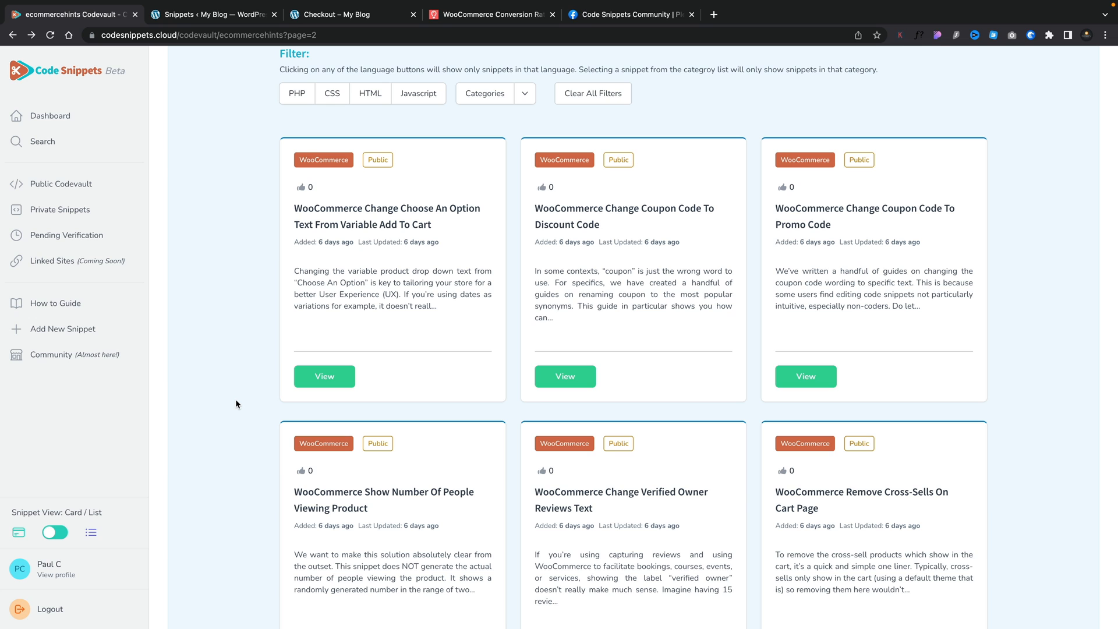
{"action": "left_click", "coordinate": [331, 14]}
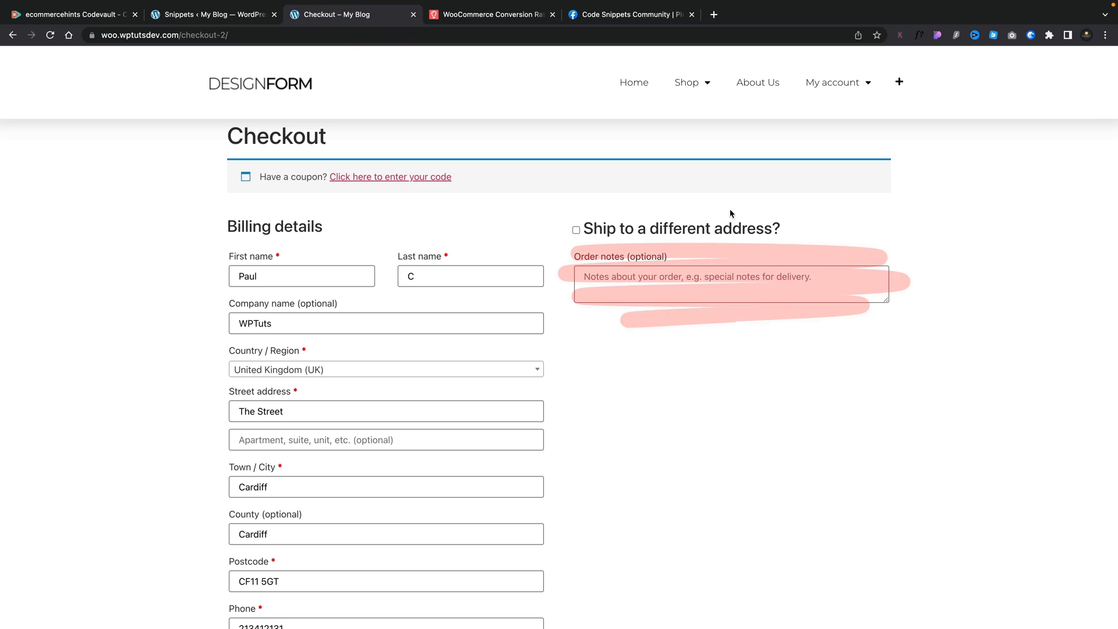
{"action": "mouse_move", "coordinate": [751, 447]}
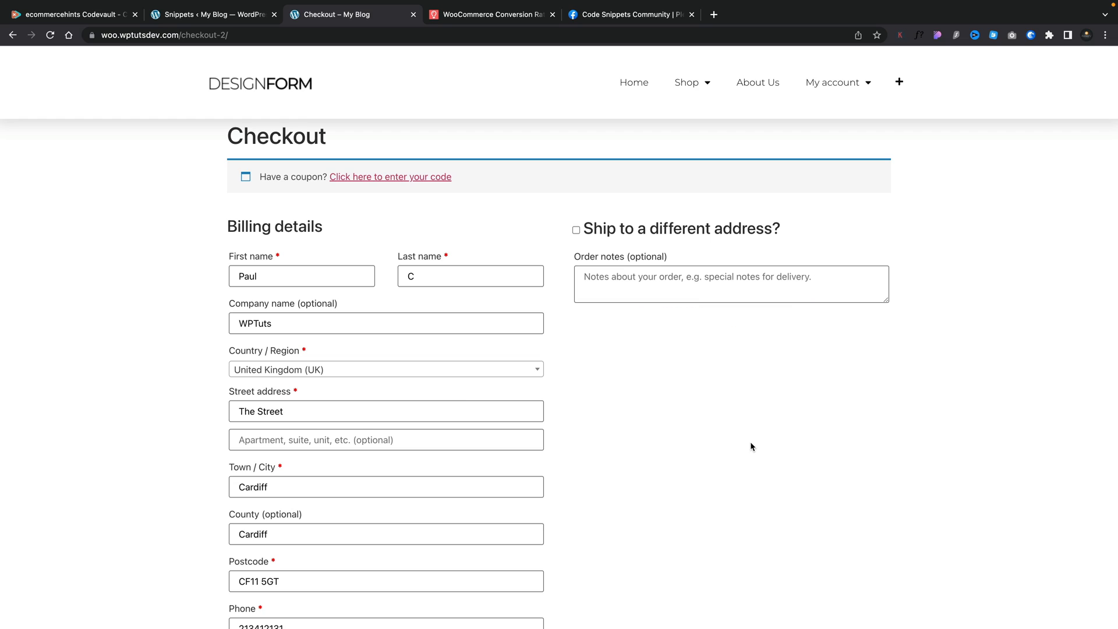
{"action": "left_click", "coordinate": [71, 14]}
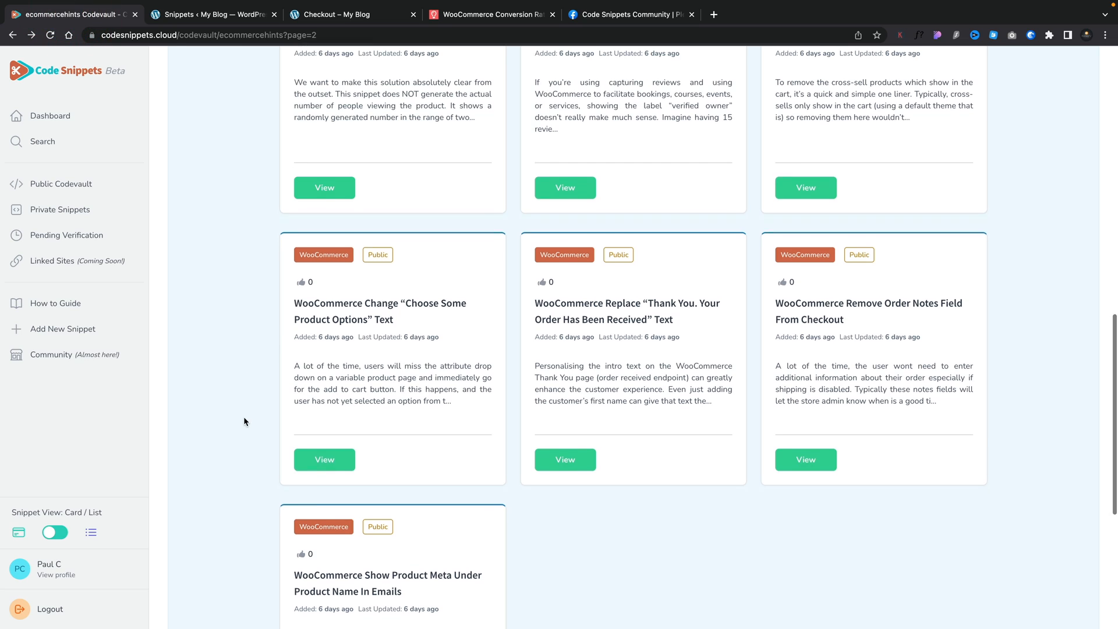
Copy the 'WooCommerce Remove Order Notes Field From Checkout' snippet code from the codevault
{"action": "scroll", "scroll_direction": "down", "scroll_amount": 3}
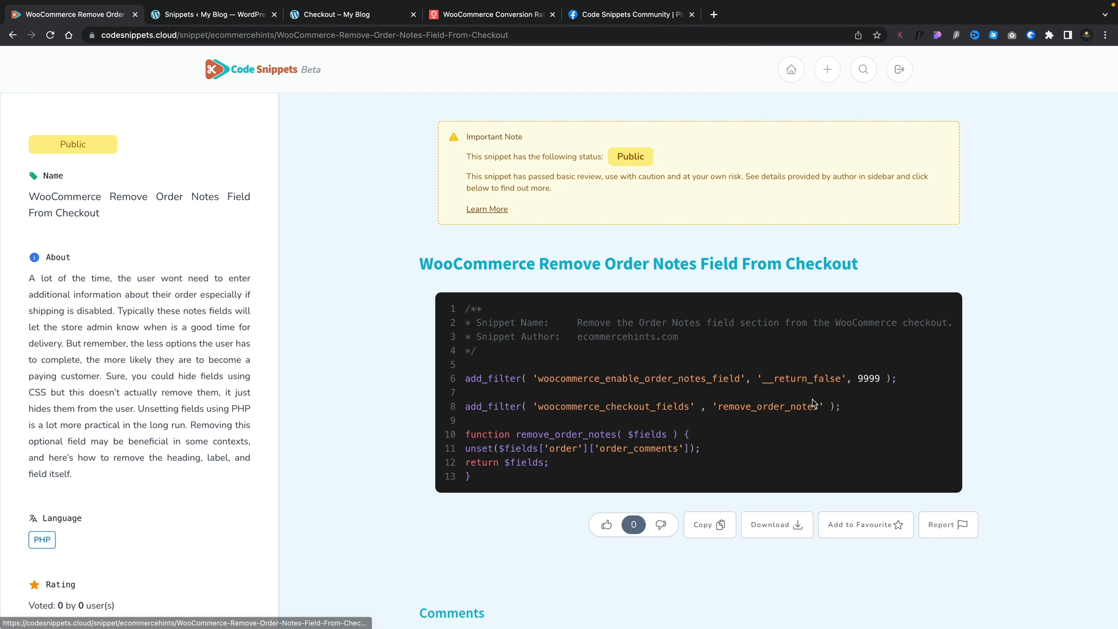
{"action": "mouse_move", "coordinate": [615, 404]}
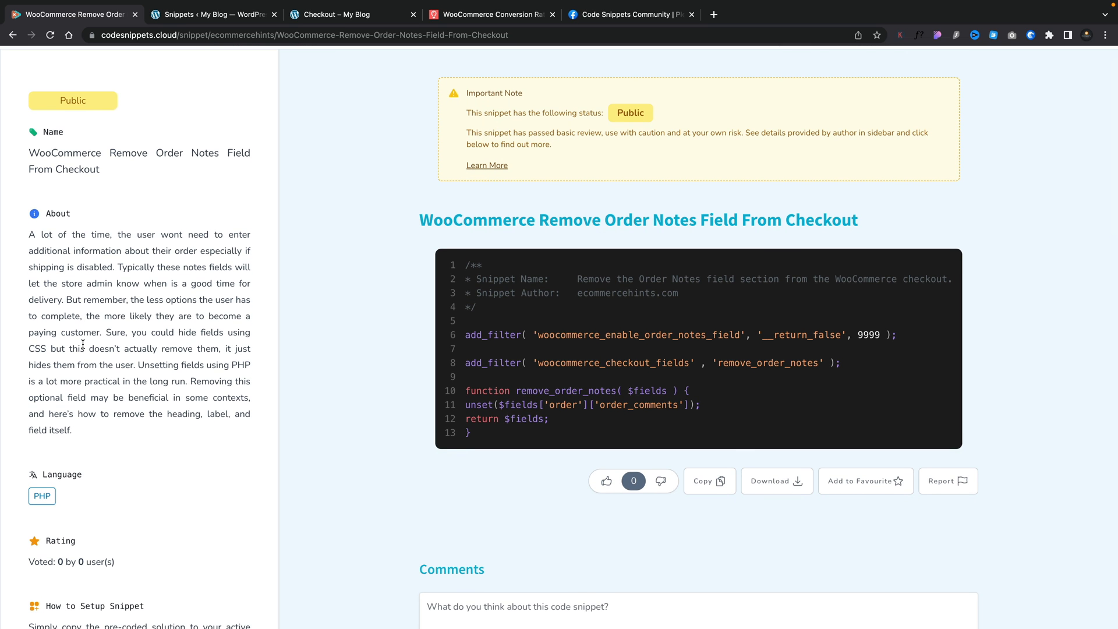
{"action": "scroll", "scroll_direction": "down", "scroll_amount": 3}
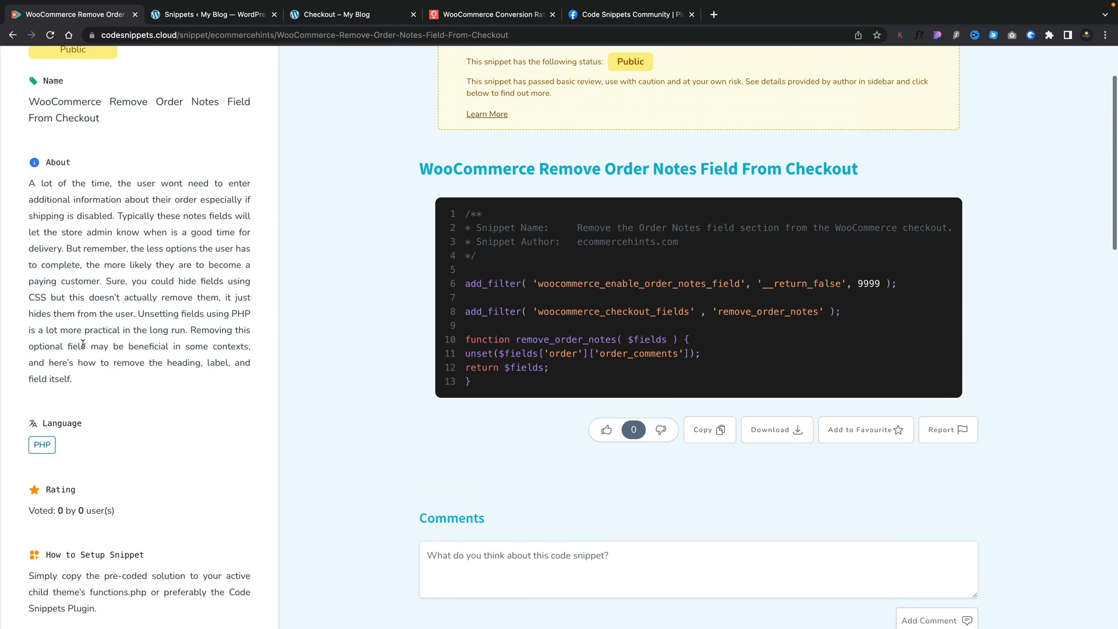
{"action": "left_click", "coordinate": [707, 429]}
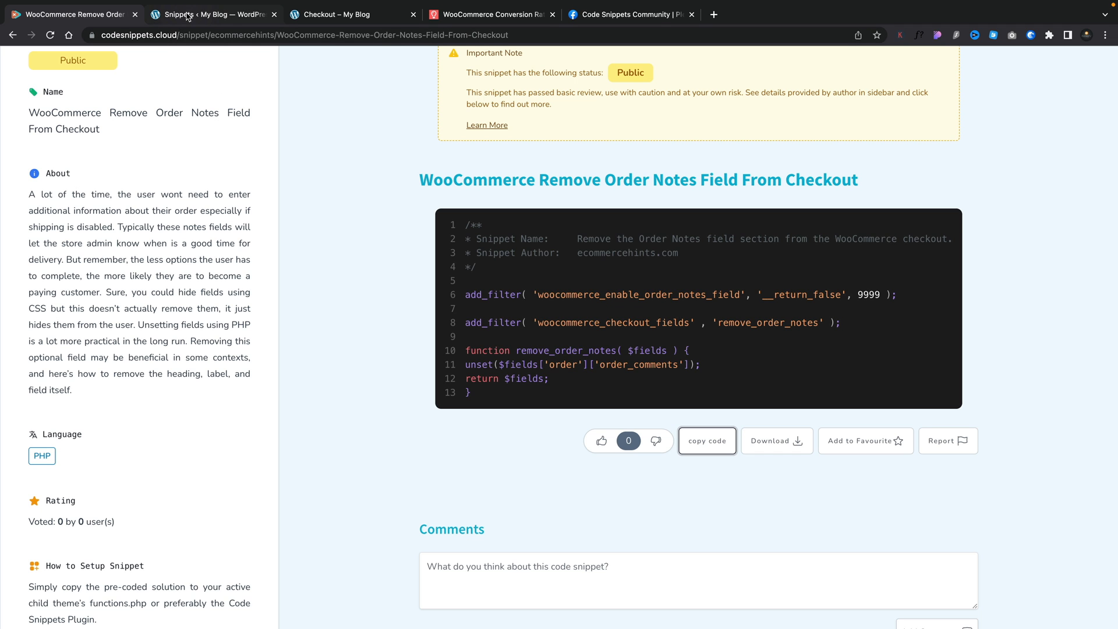
{"action": "left_click", "coordinate": [213, 14]}
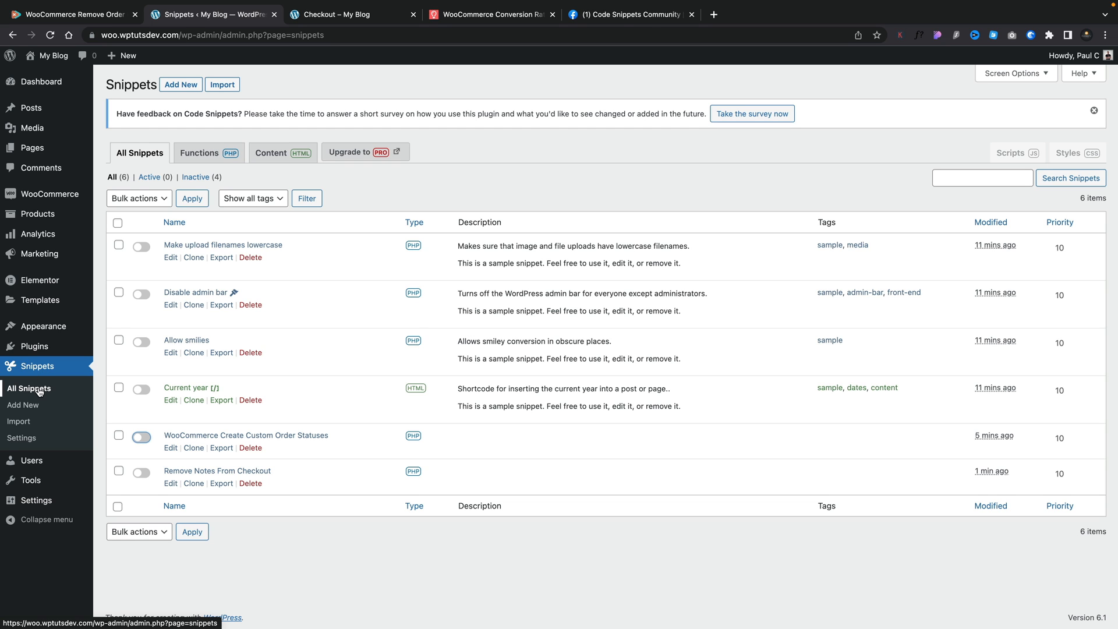
Add a 'Remove Notes Field' snippet with the pasted code and 'Woo' tag, saved and activated
{"action": "left_click", "coordinate": [199, 153]}
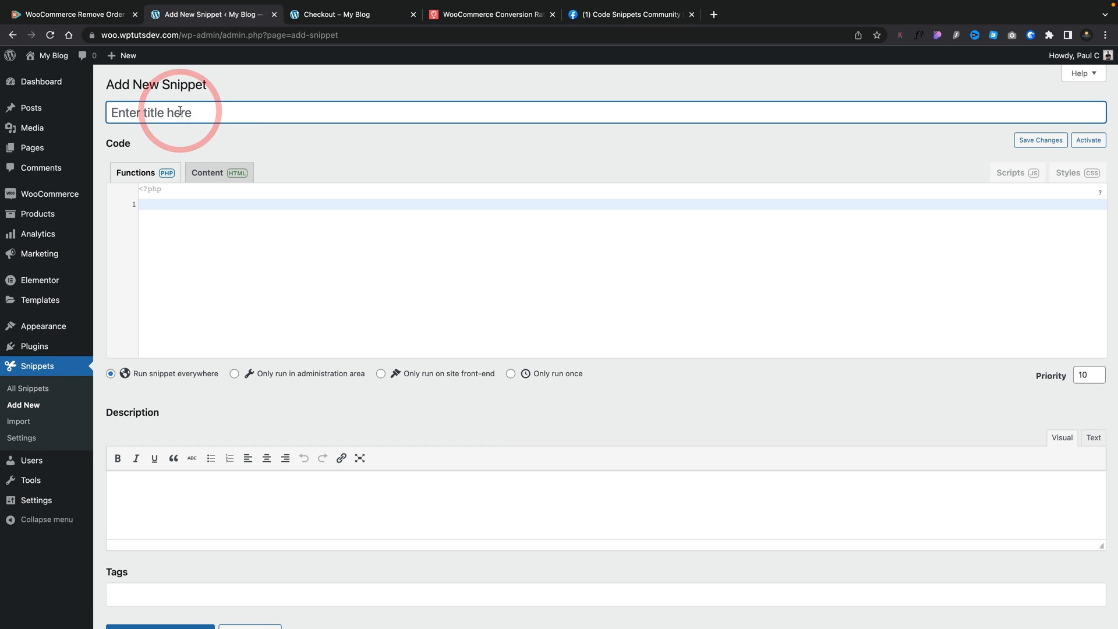
{"action": "type", "text": "Remove Notes Field"}
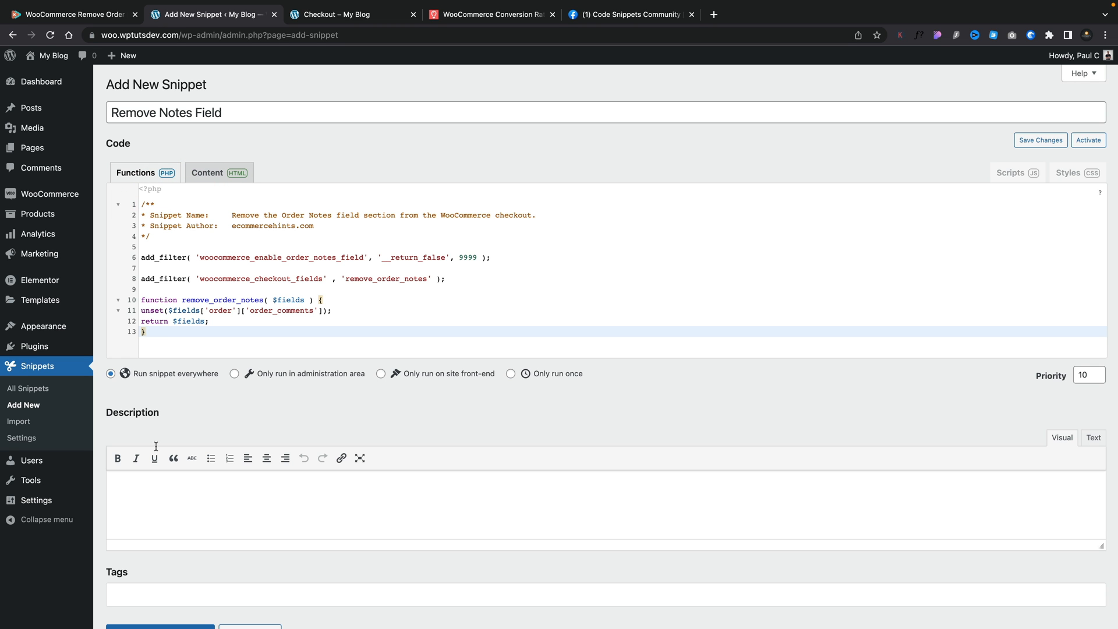
{"action": "mouse_move", "coordinate": [183, 410]}
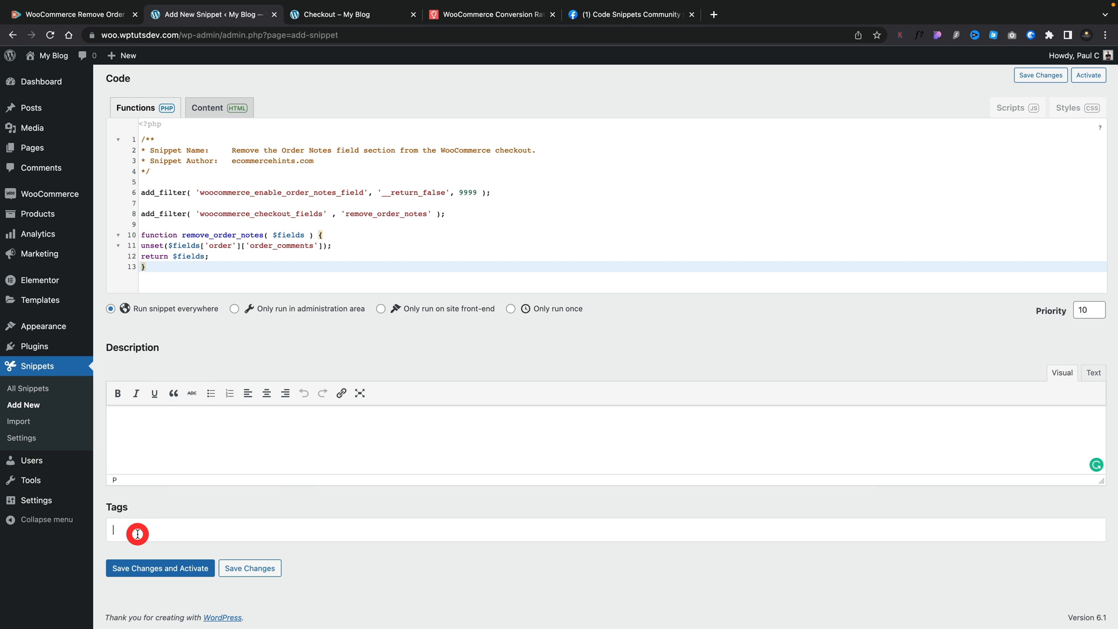
{"action": "type", "text": "Woo"}
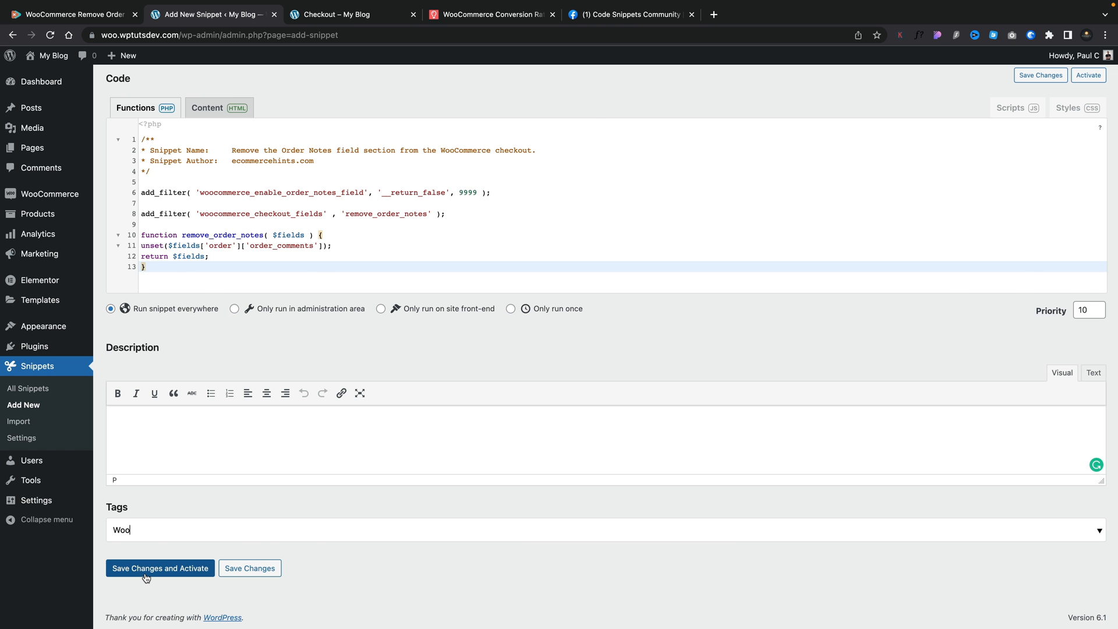
{"action": "left_click", "coordinate": [159, 568]}
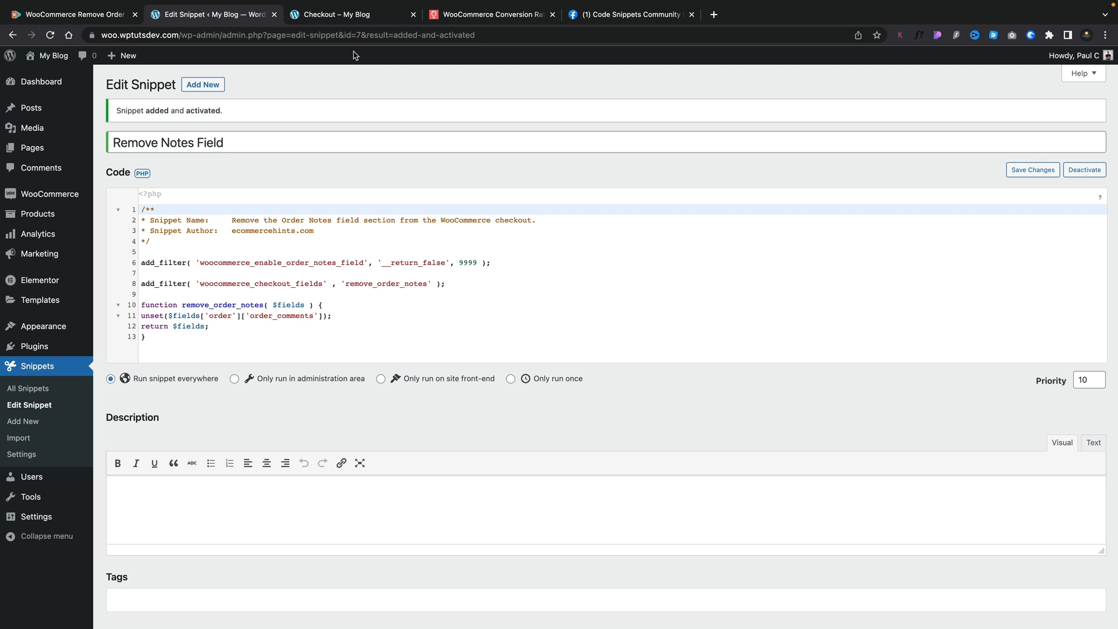
Reload the checkout page to confirm Order notes is gone, then return to the codevault
{"action": "left_click", "coordinate": [349, 14]}
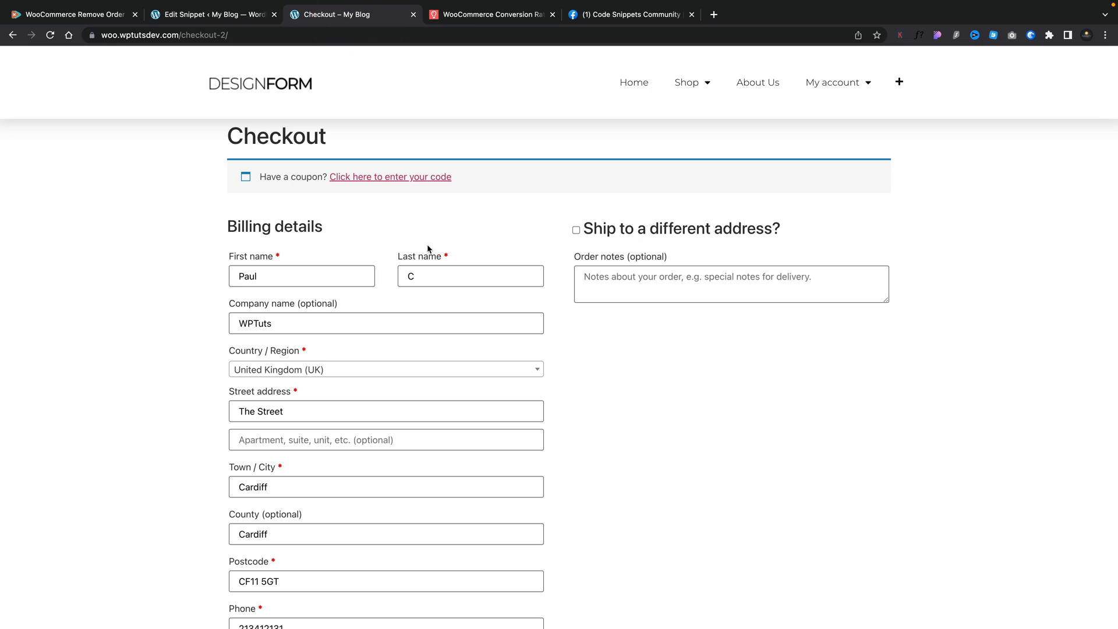
{"action": "mouse_move", "coordinate": [562, 316]}
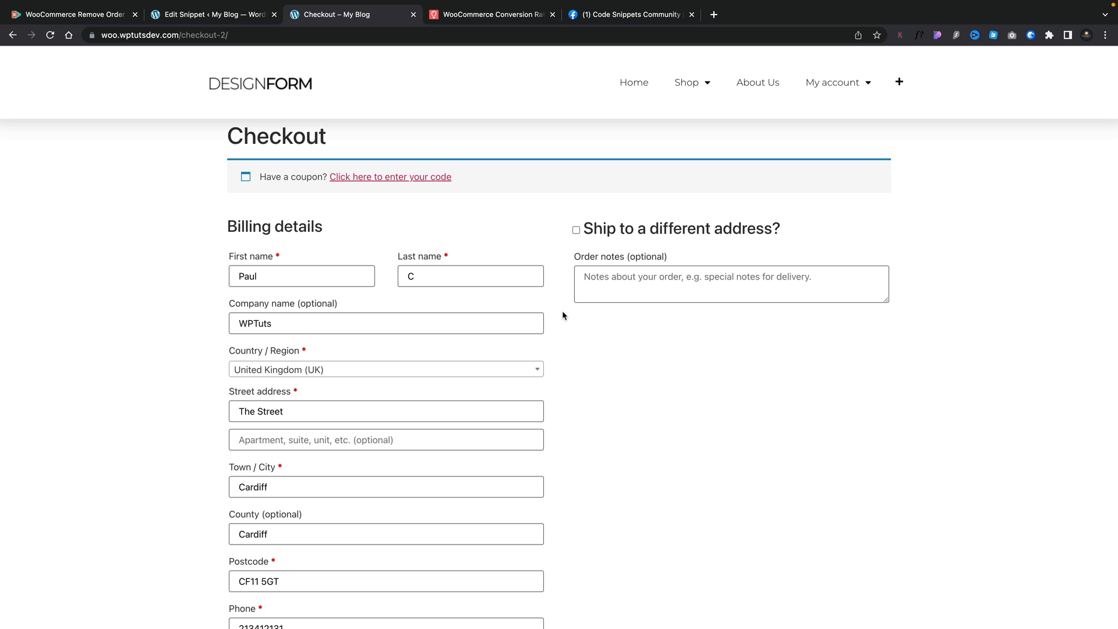
{"action": "left_click", "coordinate": [50, 35]}
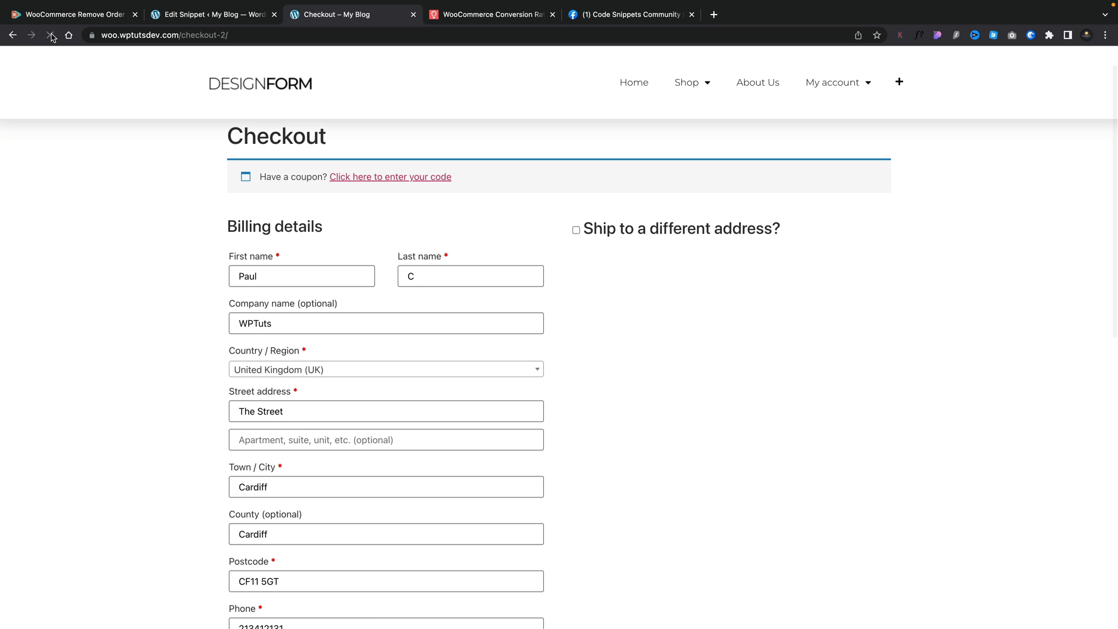
{"action": "left_click", "coordinate": [51, 35]}
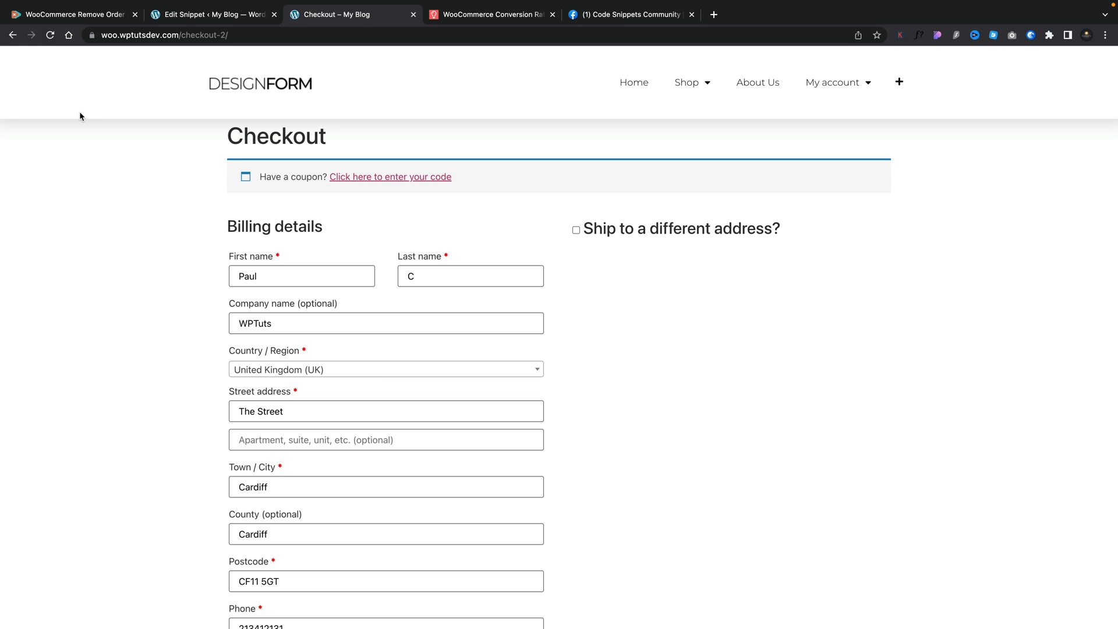
{"action": "left_click", "coordinate": [71, 14]}
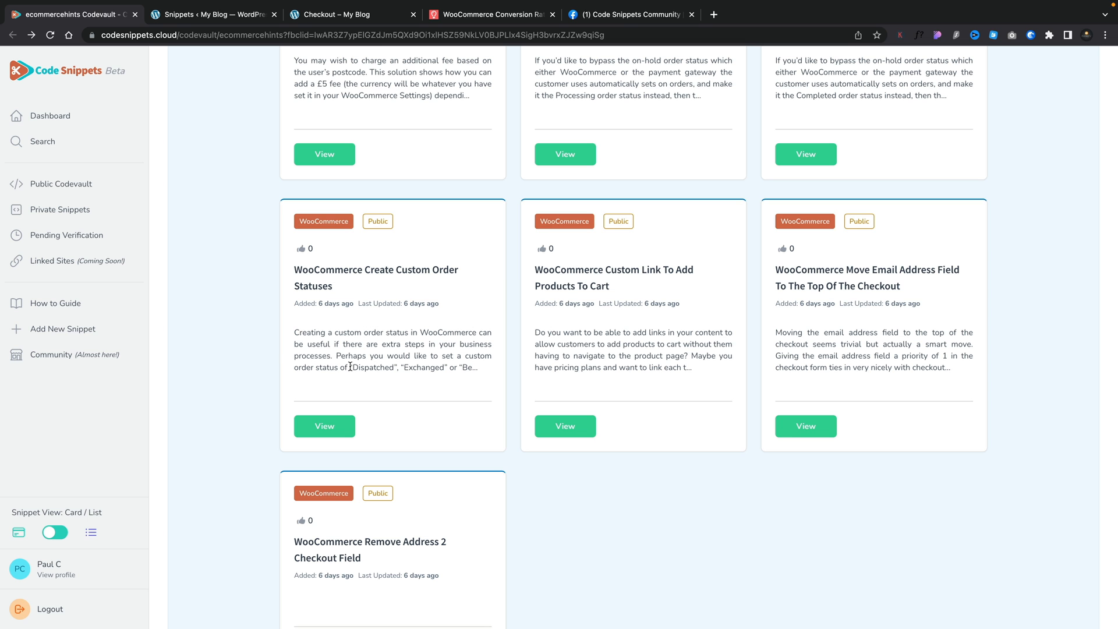
View the 'WooCommerce Create Custom Order Statuses' snippet and copy its code
{"action": "left_click", "coordinate": [324, 425]}
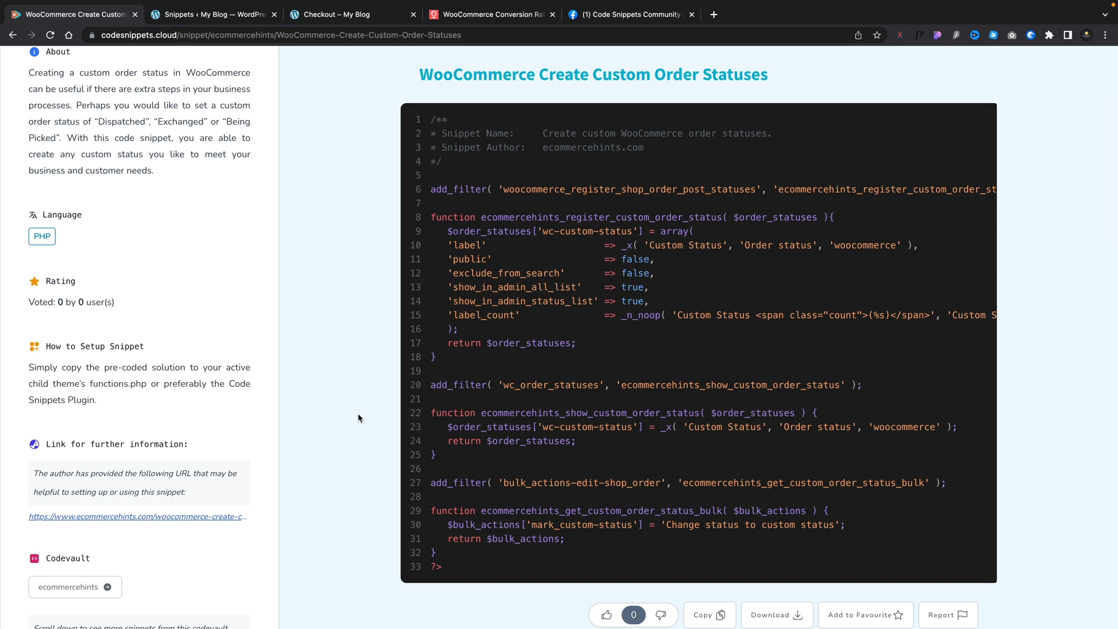
{"action": "scroll", "scroll_direction": "down", "scroll_amount": 3}
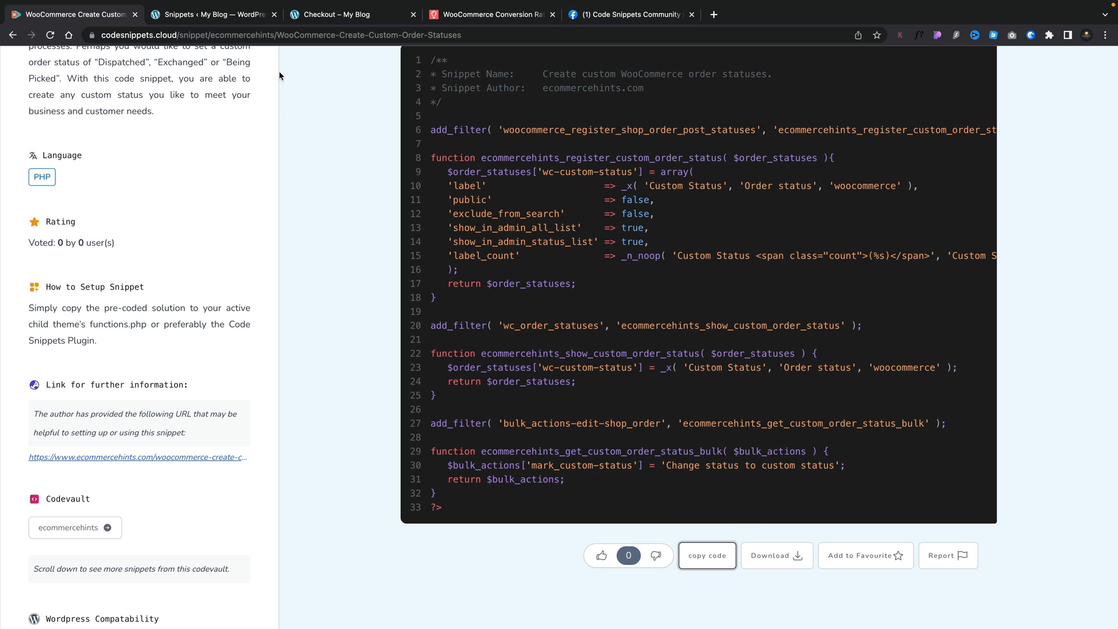
{"action": "left_click", "coordinate": [211, 14]}
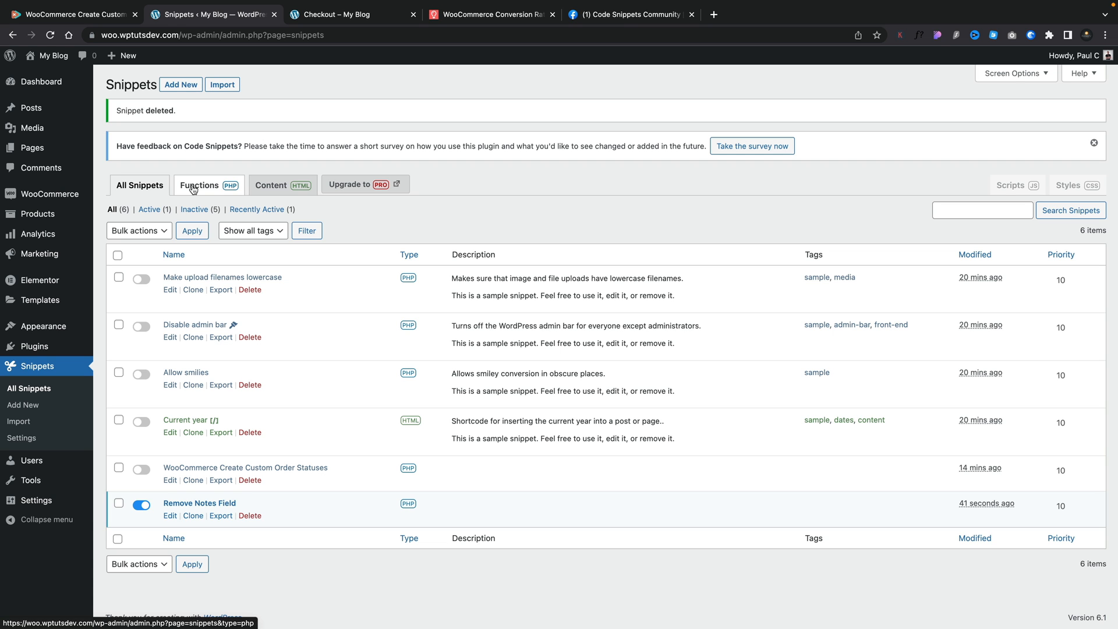
Create a new Functions snippet with the pasted order statuses code and select 'Custom'
{"action": "left_click", "coordinate": [199, 185]}
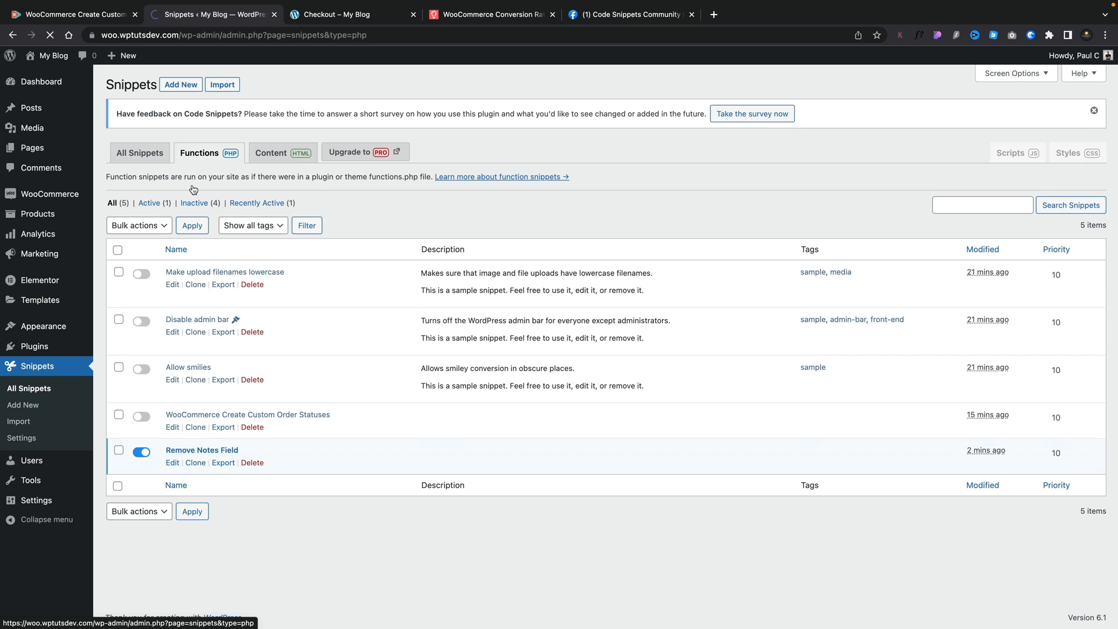
{"action": "left_click", "coordinate": [180, 84]}
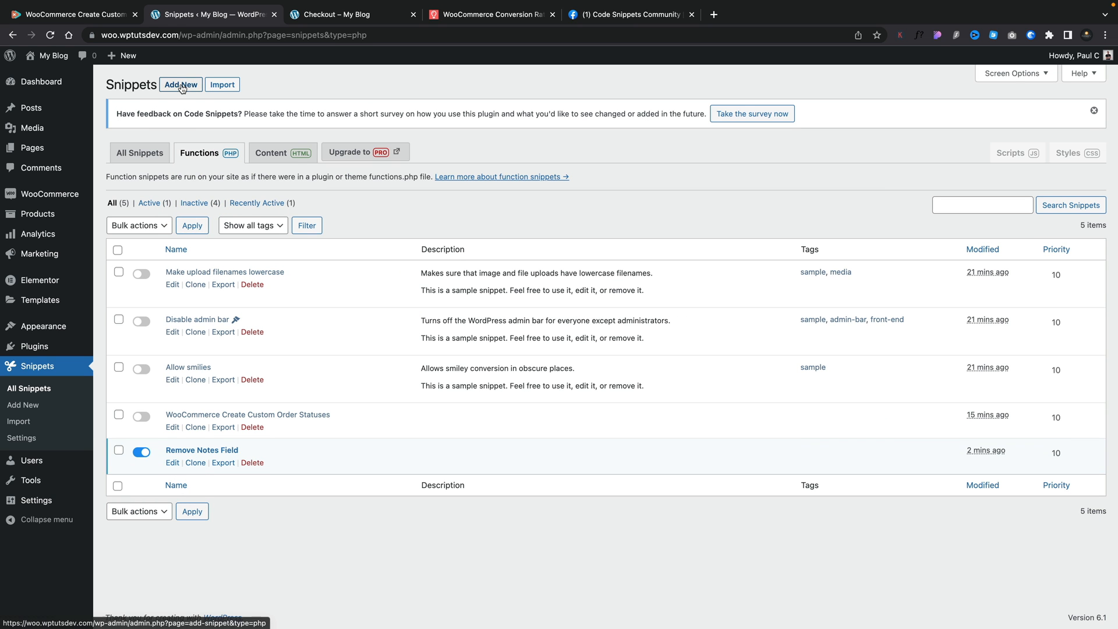
{"action": "left_click", "coordinate": [180, 84]}
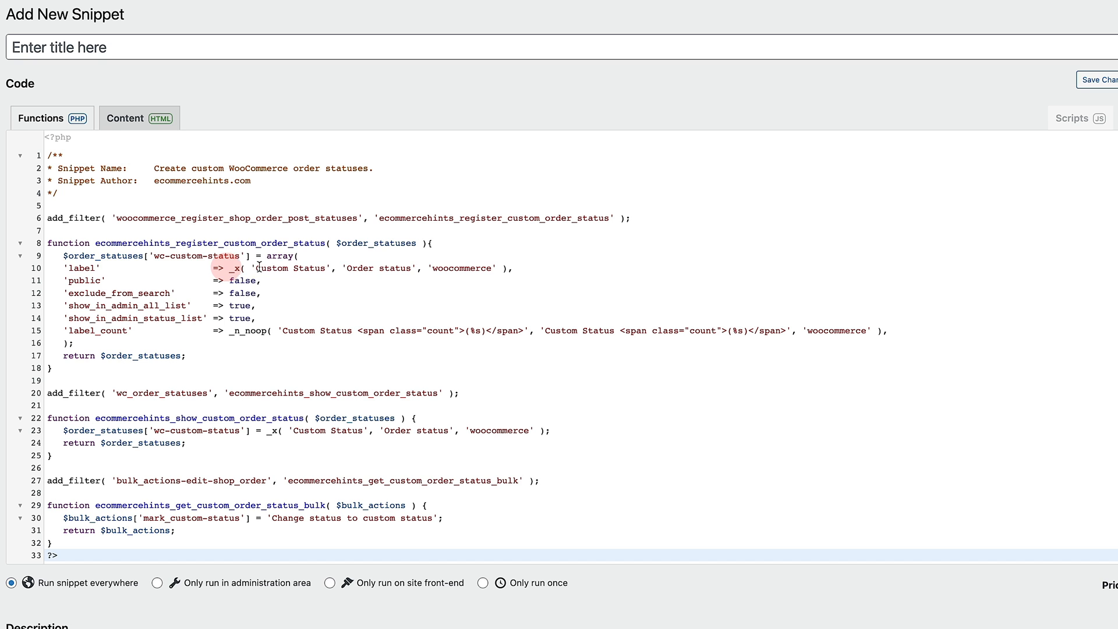
{"action": "double_click", "coordinate": [289, 268]}
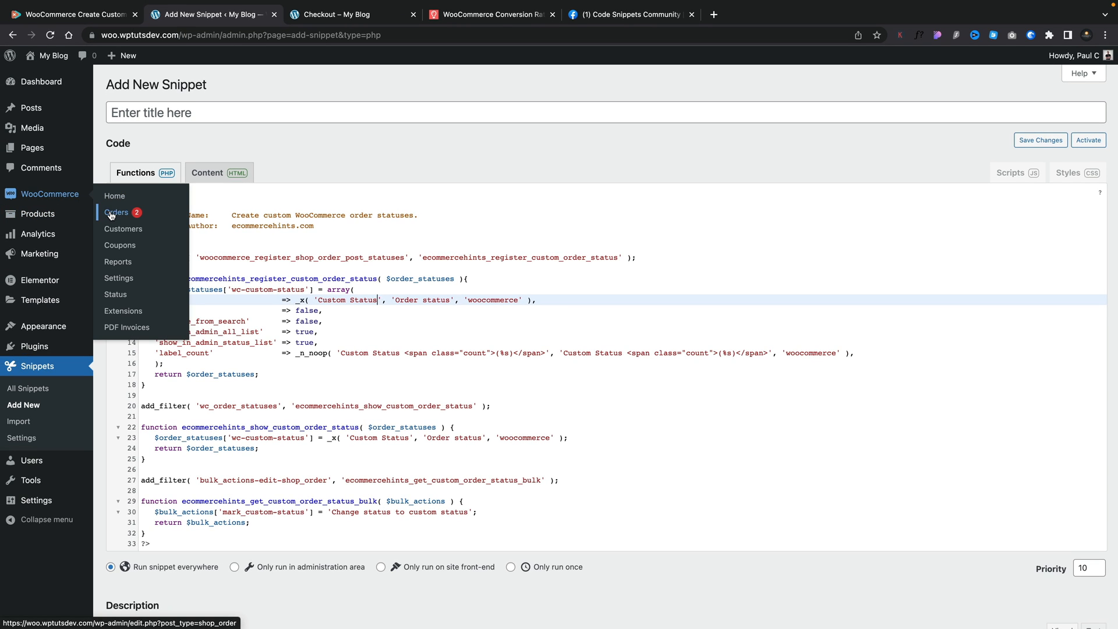
Open order #1727 from WooCommerce Orders and review its Status dropdown options
{"action": "left_click", "coordinate": [117, 212]}
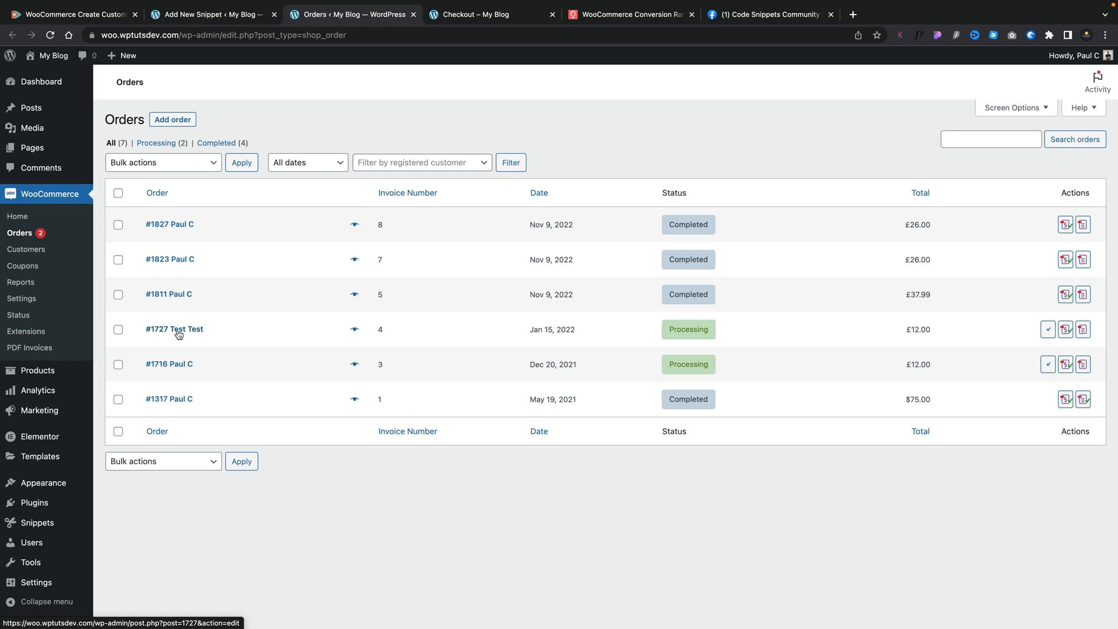
{"action": "left_click", "coordinate": [175, 329]}
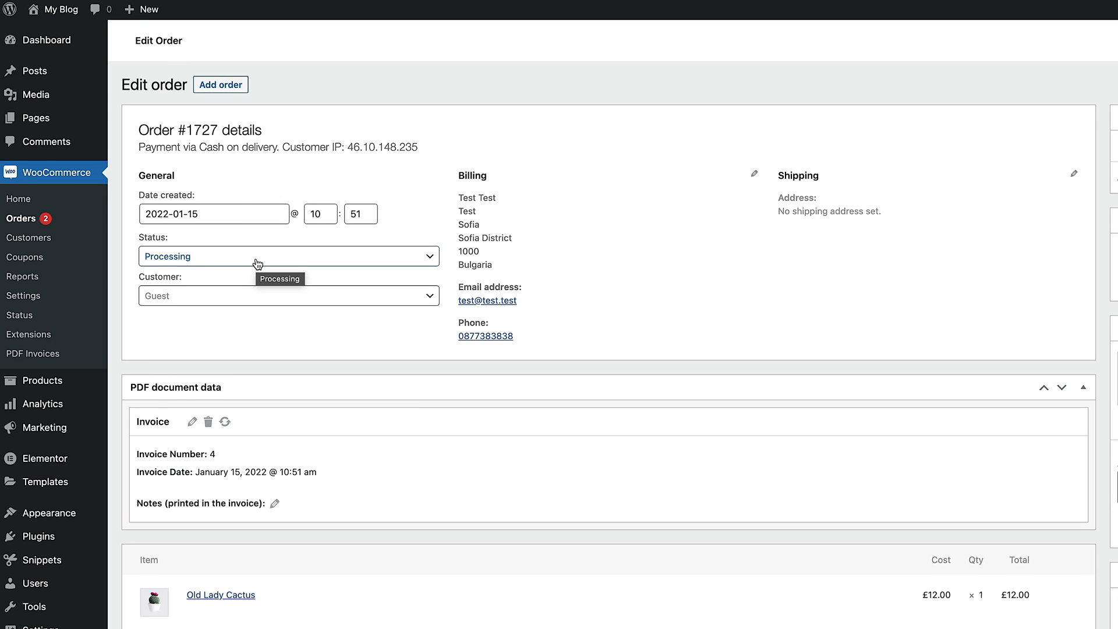
{"action": "left_click", "coordinate": [288, 255]}
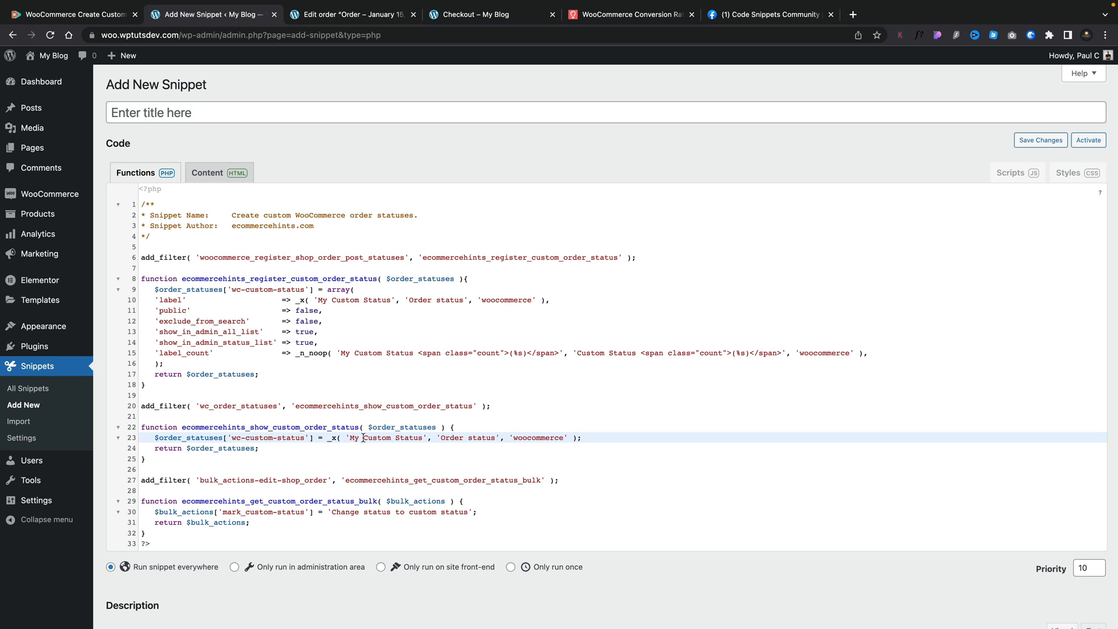
{"action": "mouse_move", "coordinate": [527, 458]}
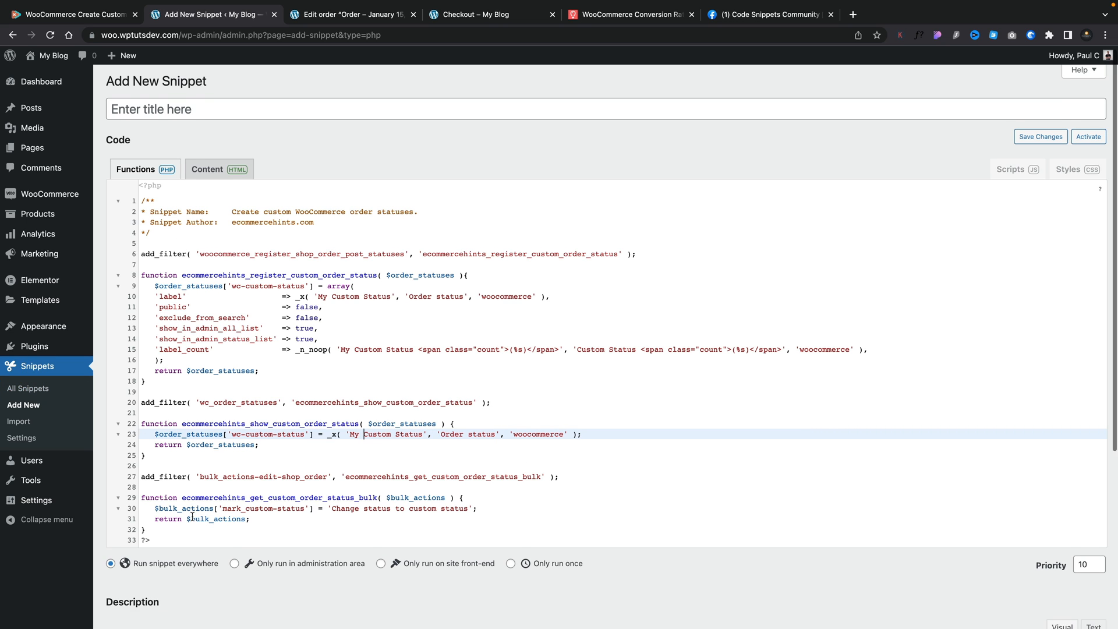
Save and activate the 'Custom Status' snippet, then return to order #1727
{"action": "scroll", "scroll_direction": "down", "scroll_amount": 3}
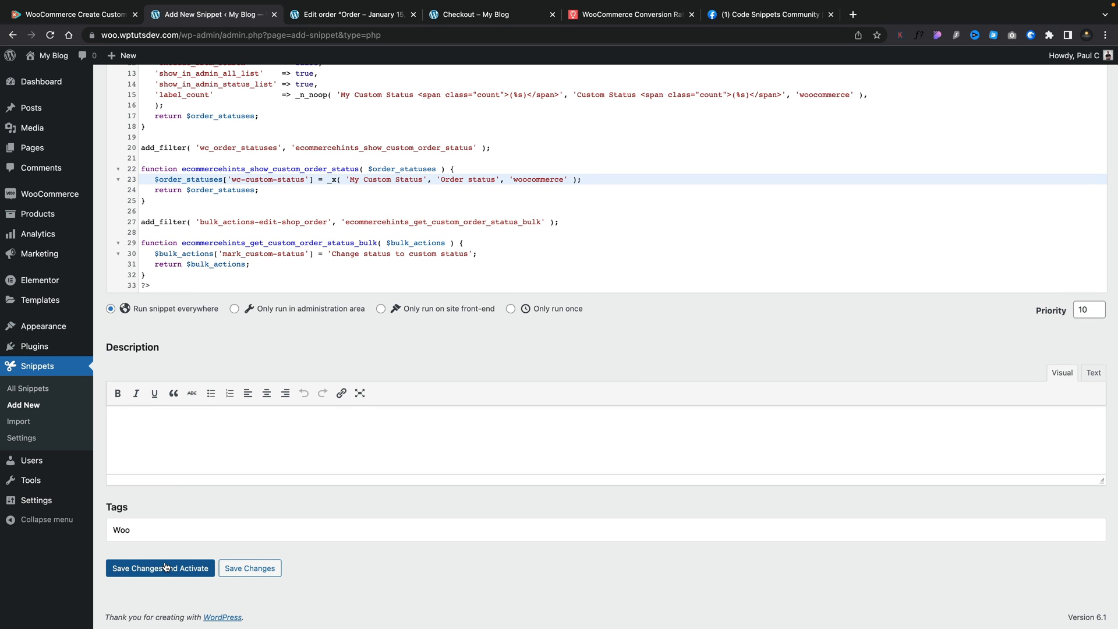
{"action": "left_click", "coordinate": [159, 568]}
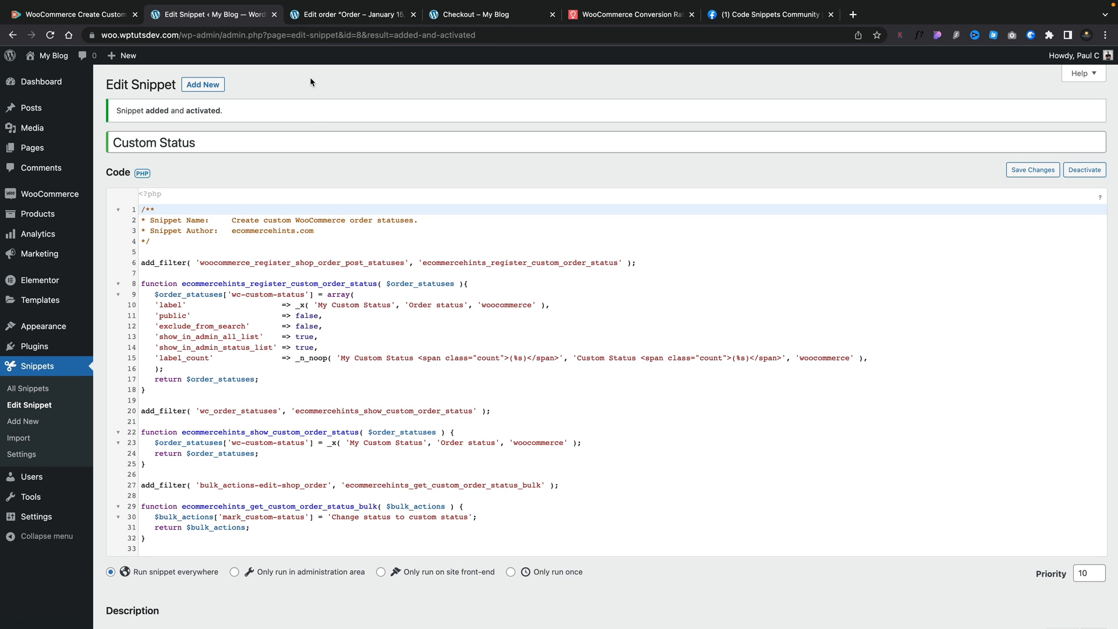
{"action": "left_click", "coordinate": [350, 14]}
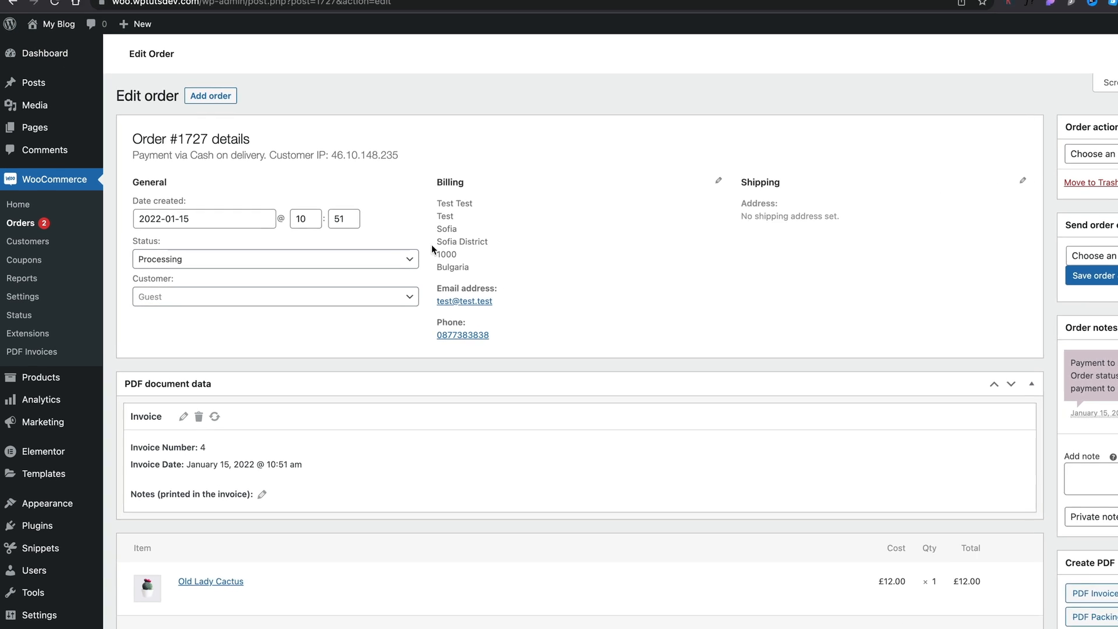
Update order #1727 to 'My Custom Status' and check it in the orders list
{"action": "left_click", "coordinate": [276, 259]}
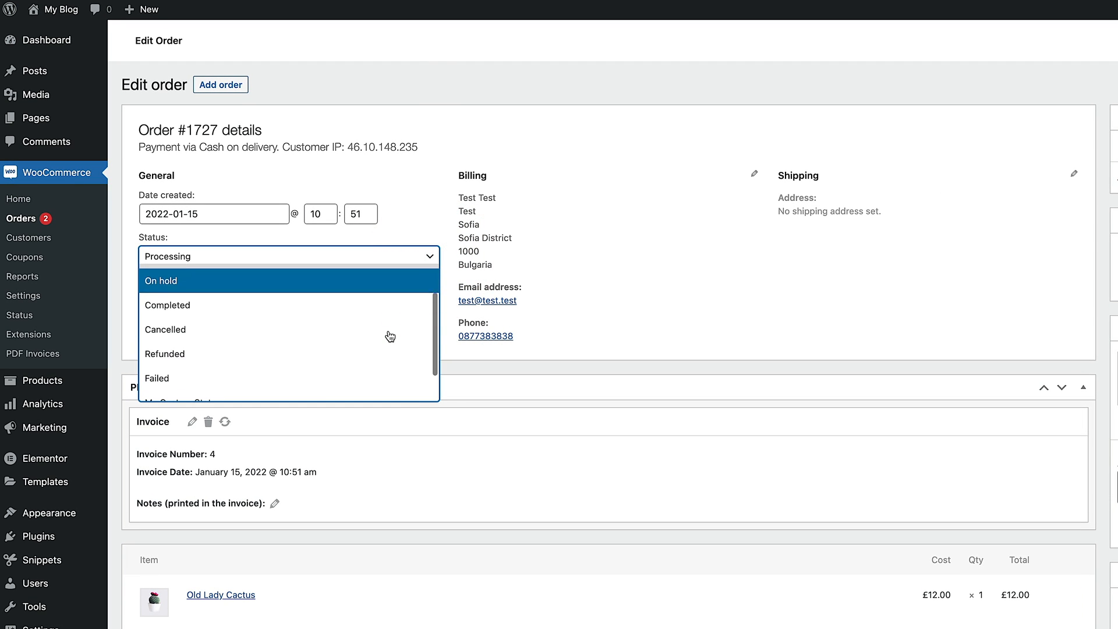
{"action": "mouse_move", "coordinate": [223, 365]}
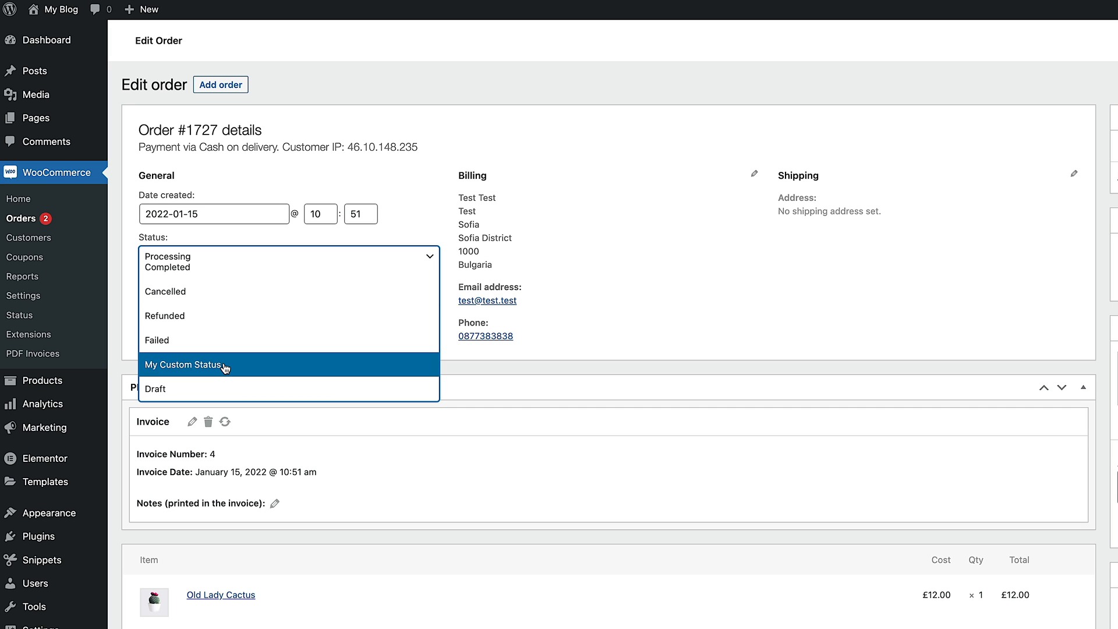
{"action": "left_click", "coordinate": [182, 365]}
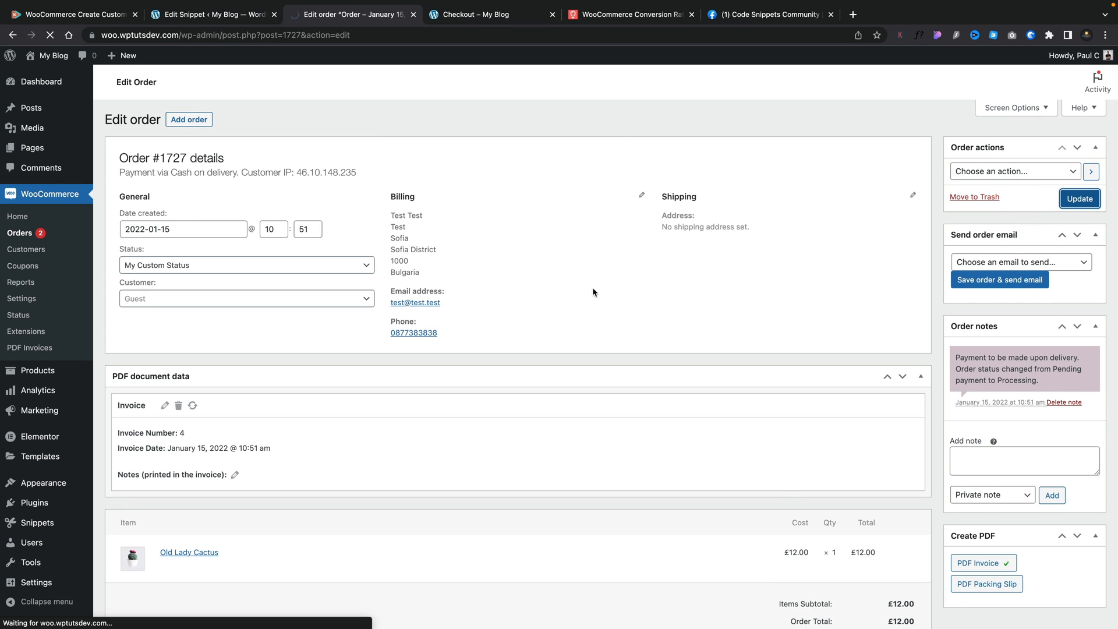
{"action": "left_click", "coordinate": [1080, 198]}
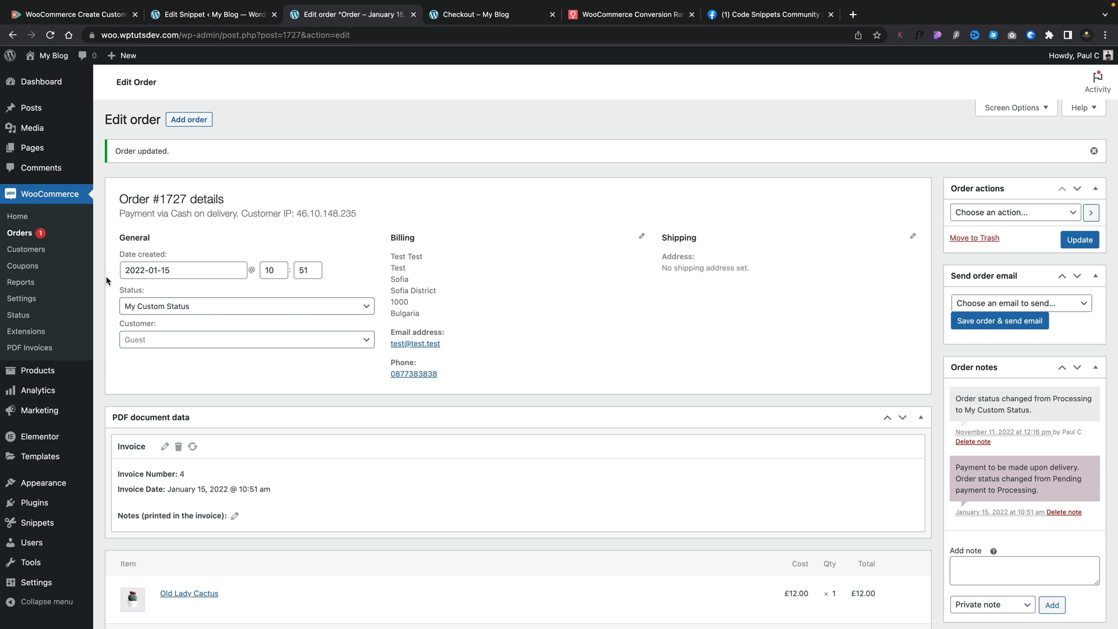
{"action": "left_click", "coordinate": [19, 233]}
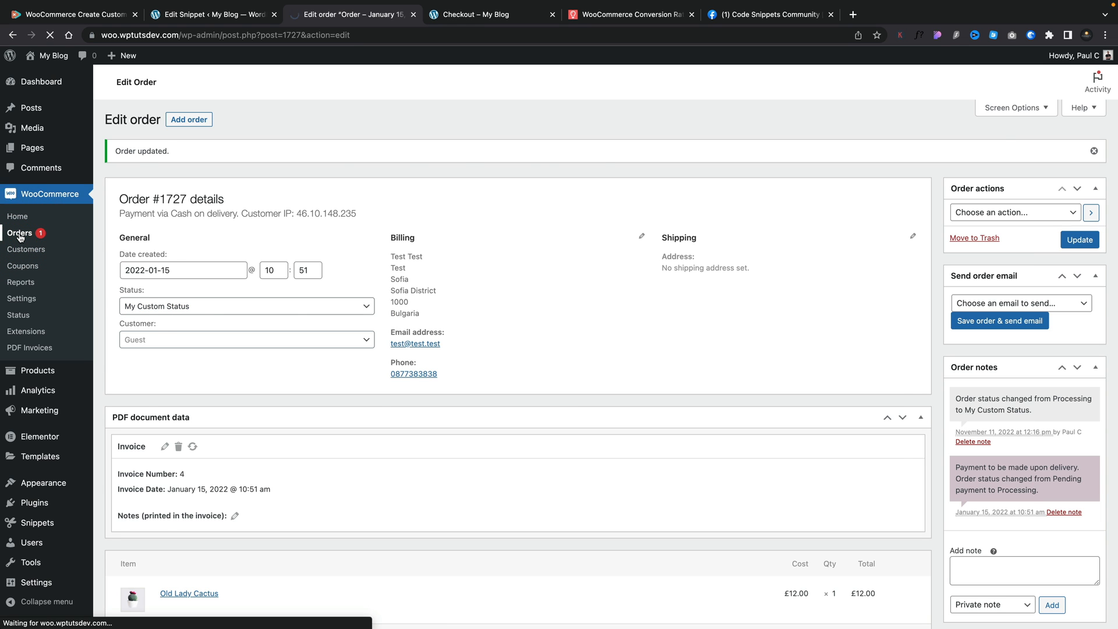
{"action": "left_click", "coordinate": [19, 233]}
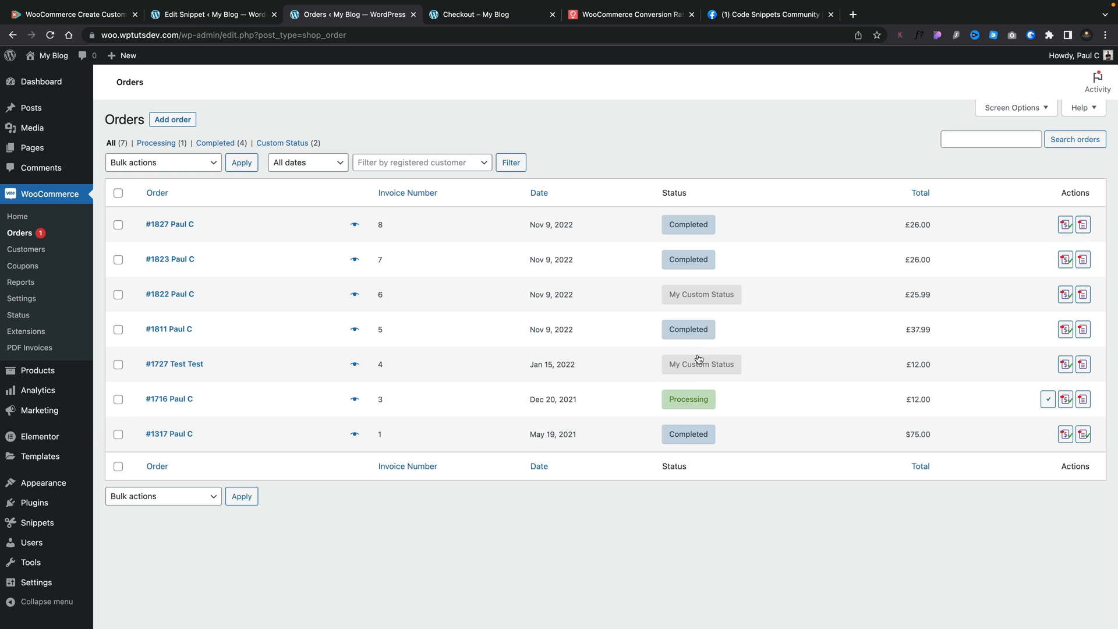
{"action": "mouse_move", "coordinate": [673, 371]}
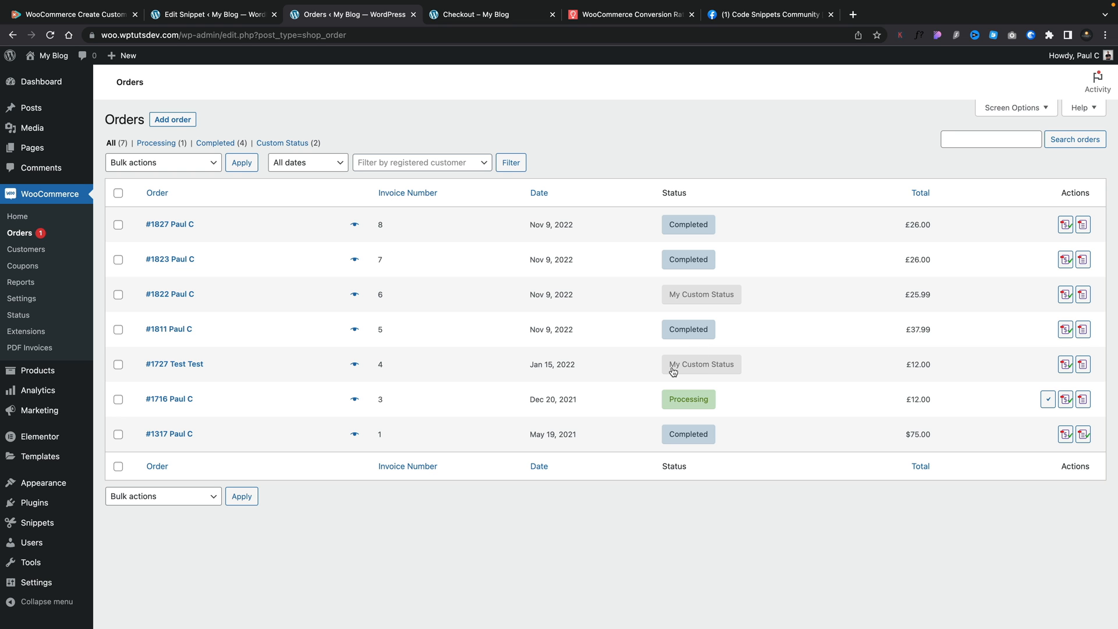
{"action": "left_click", "coordinate": [631, 14]}
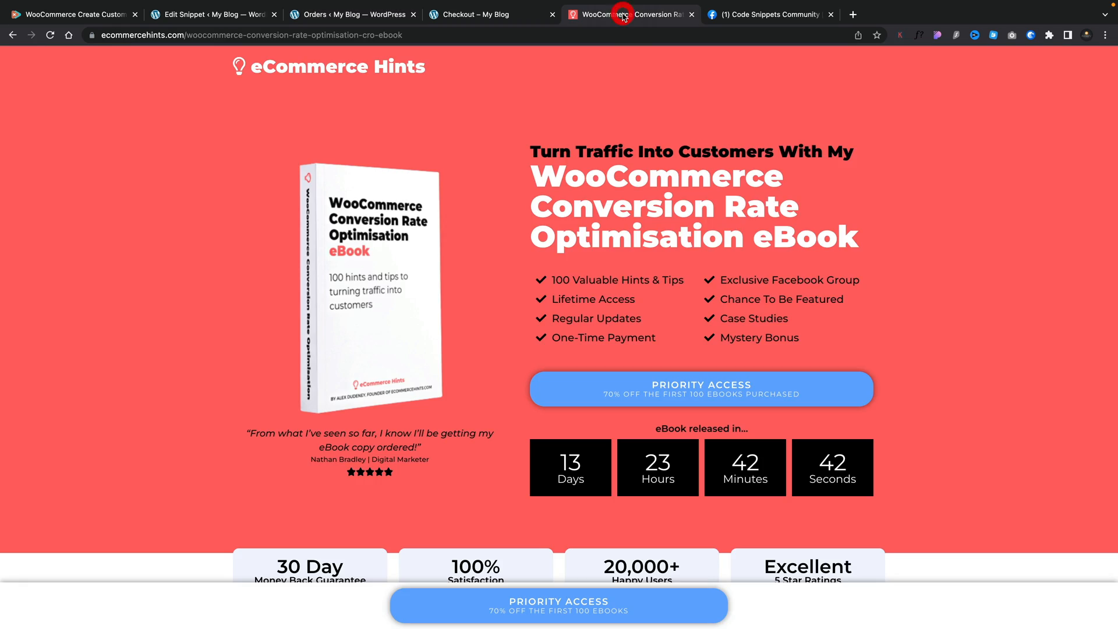